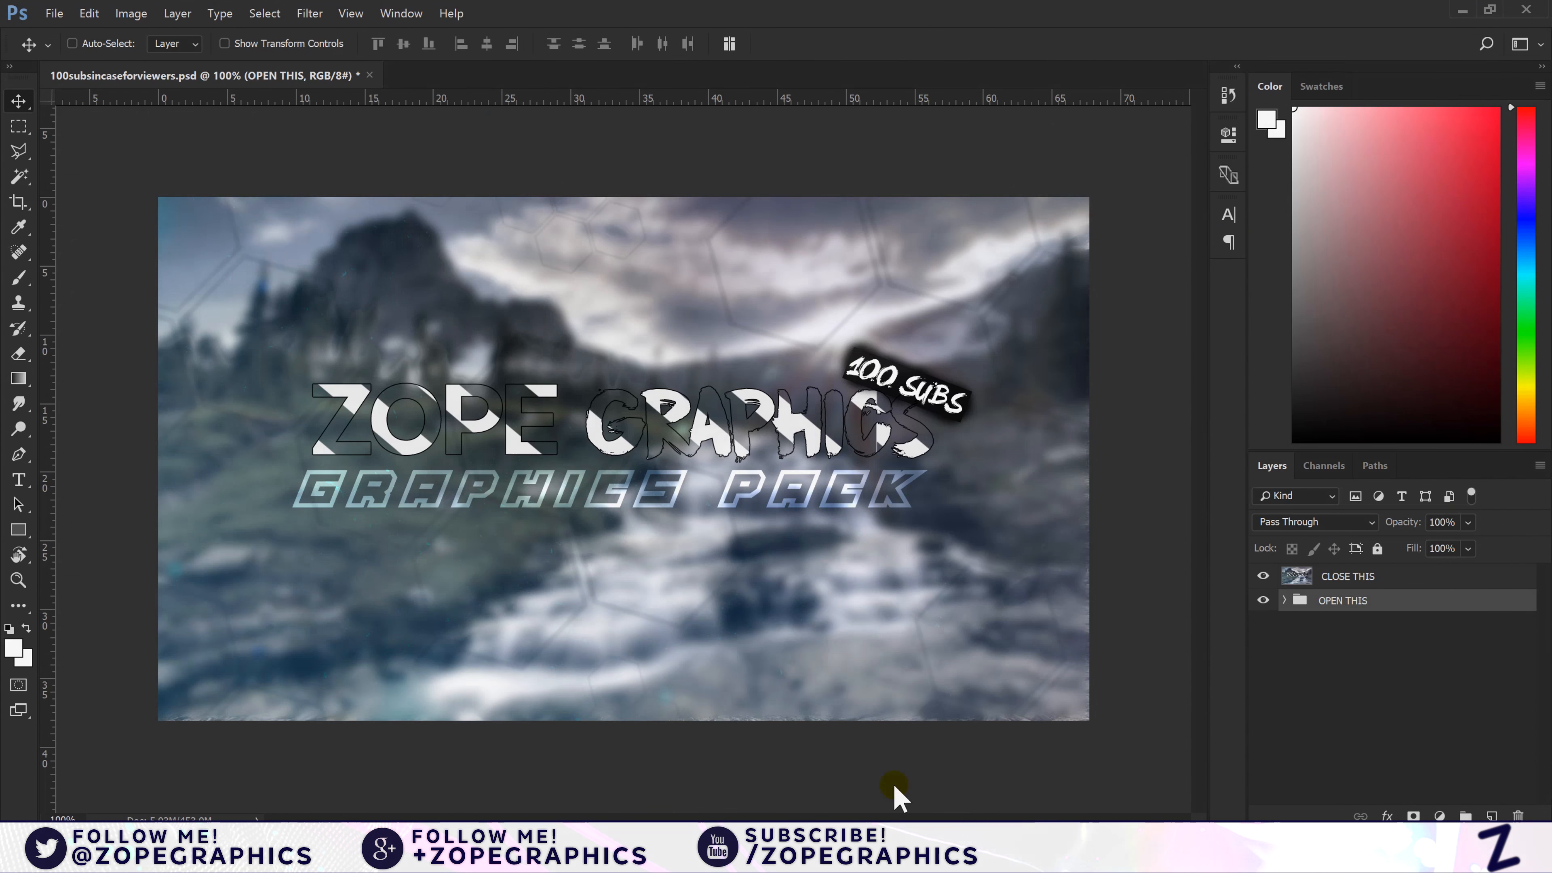
Step: Hide the CLOSE THIS cover, expand OPEN THIS and swap LAYER STYLES samples for the FONTS group
{"action": "left_click", "coordinate": [1262, 600]}
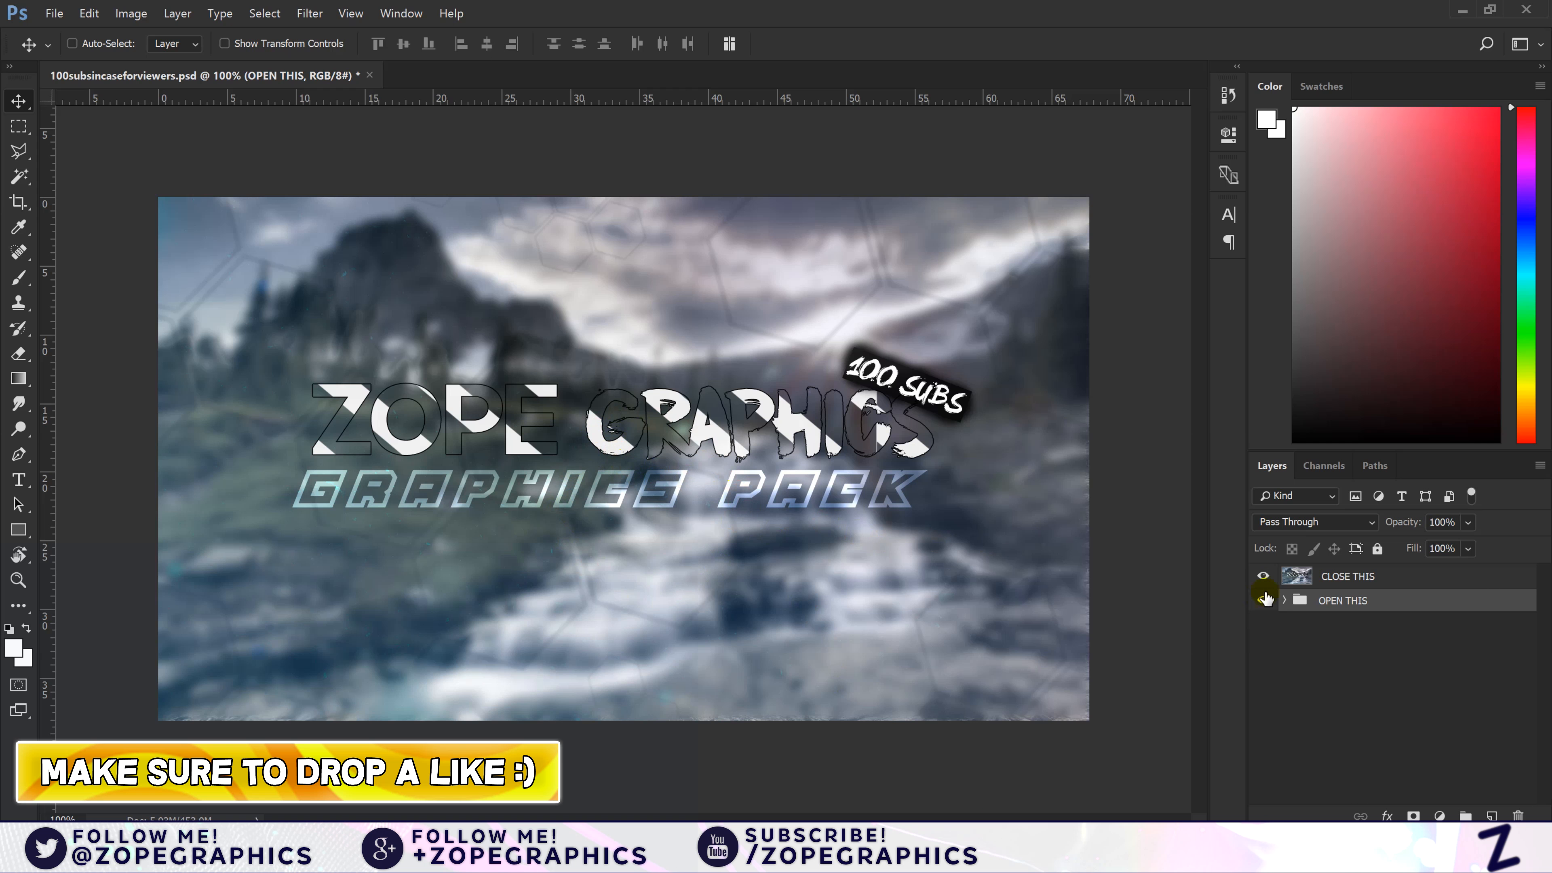
{"action": "left_click", "coordinate": [1284, 600]}
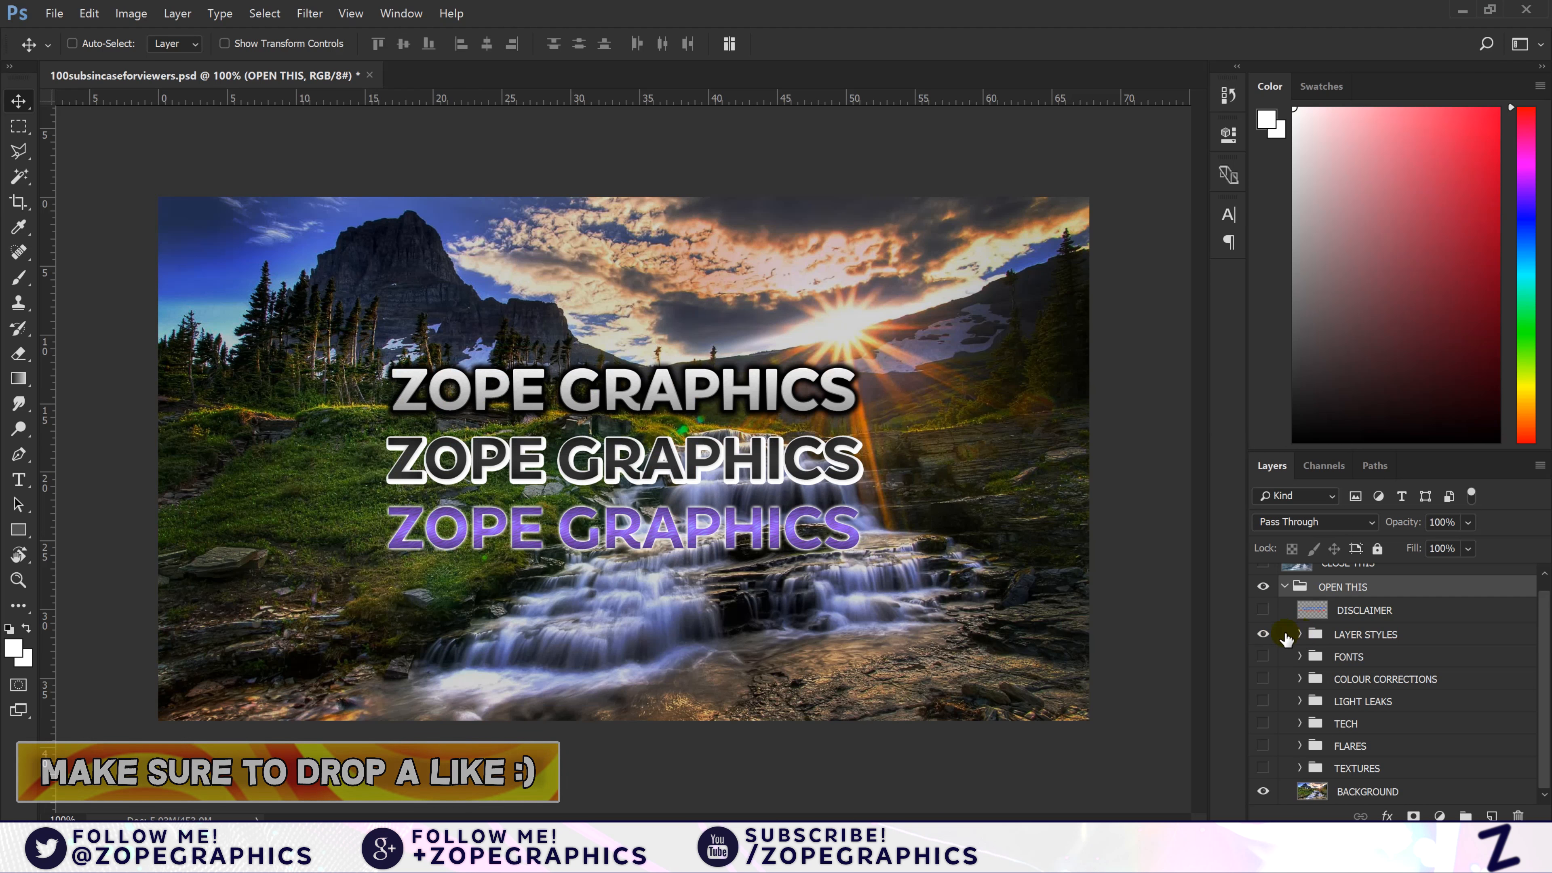
{"action": "left_click", "coordinate": [1263, 657]}
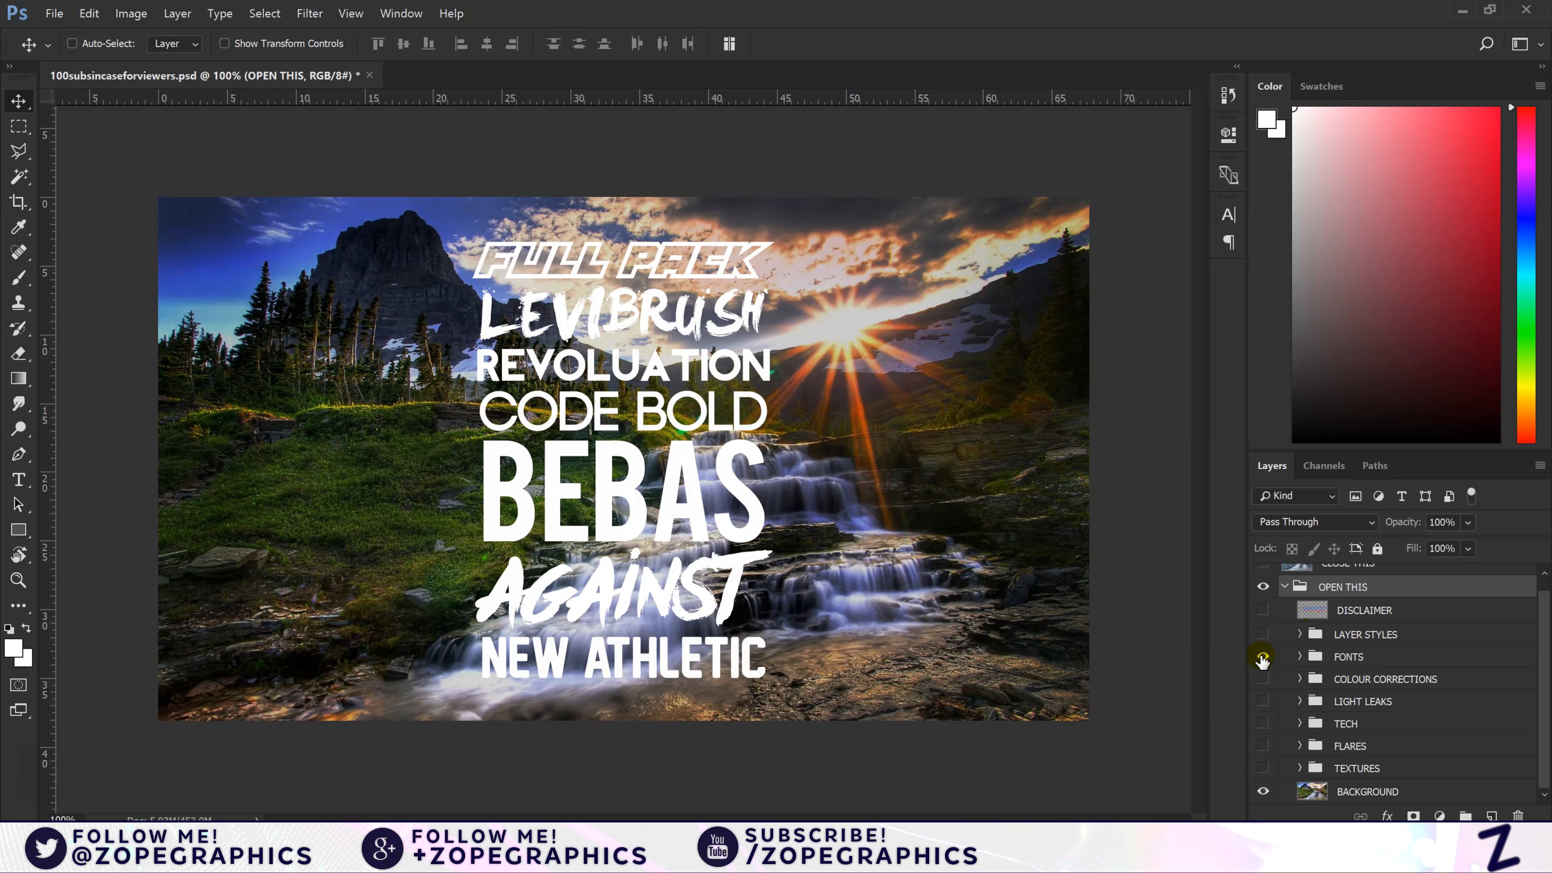
{"action": "mouse_move", "coordinate": [1262, 657]}
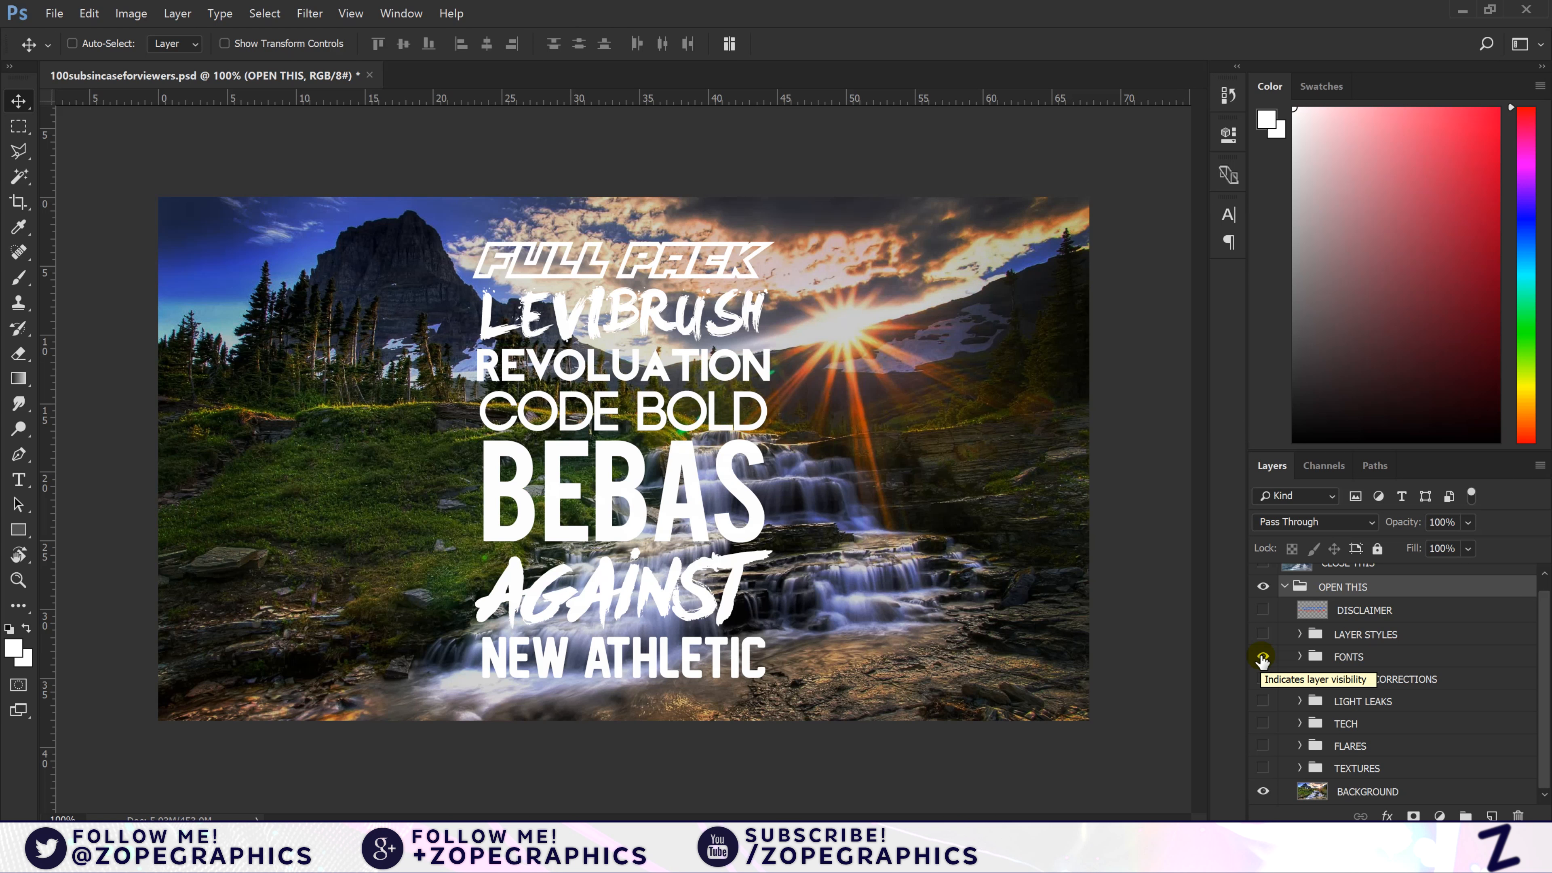
Step: Hide FONTS and preview colour grades CC 1 through CC 4 one at a time on the landscape
{"action": "left_click", "coordinate": [1300, 679]}
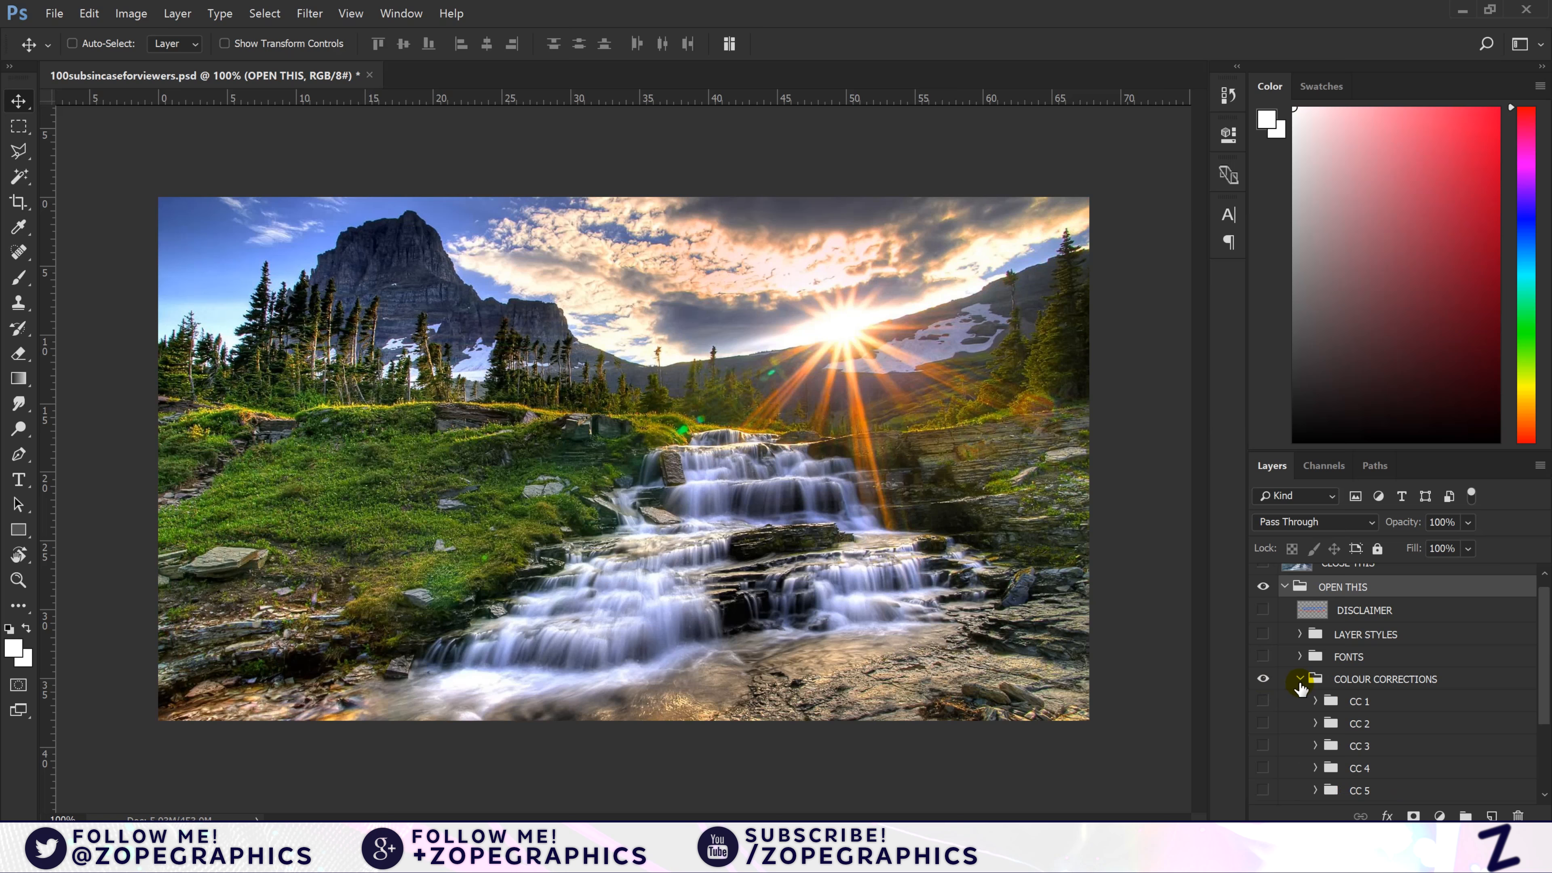
{"action": "left_click", "coordinate": [1263, 701]}
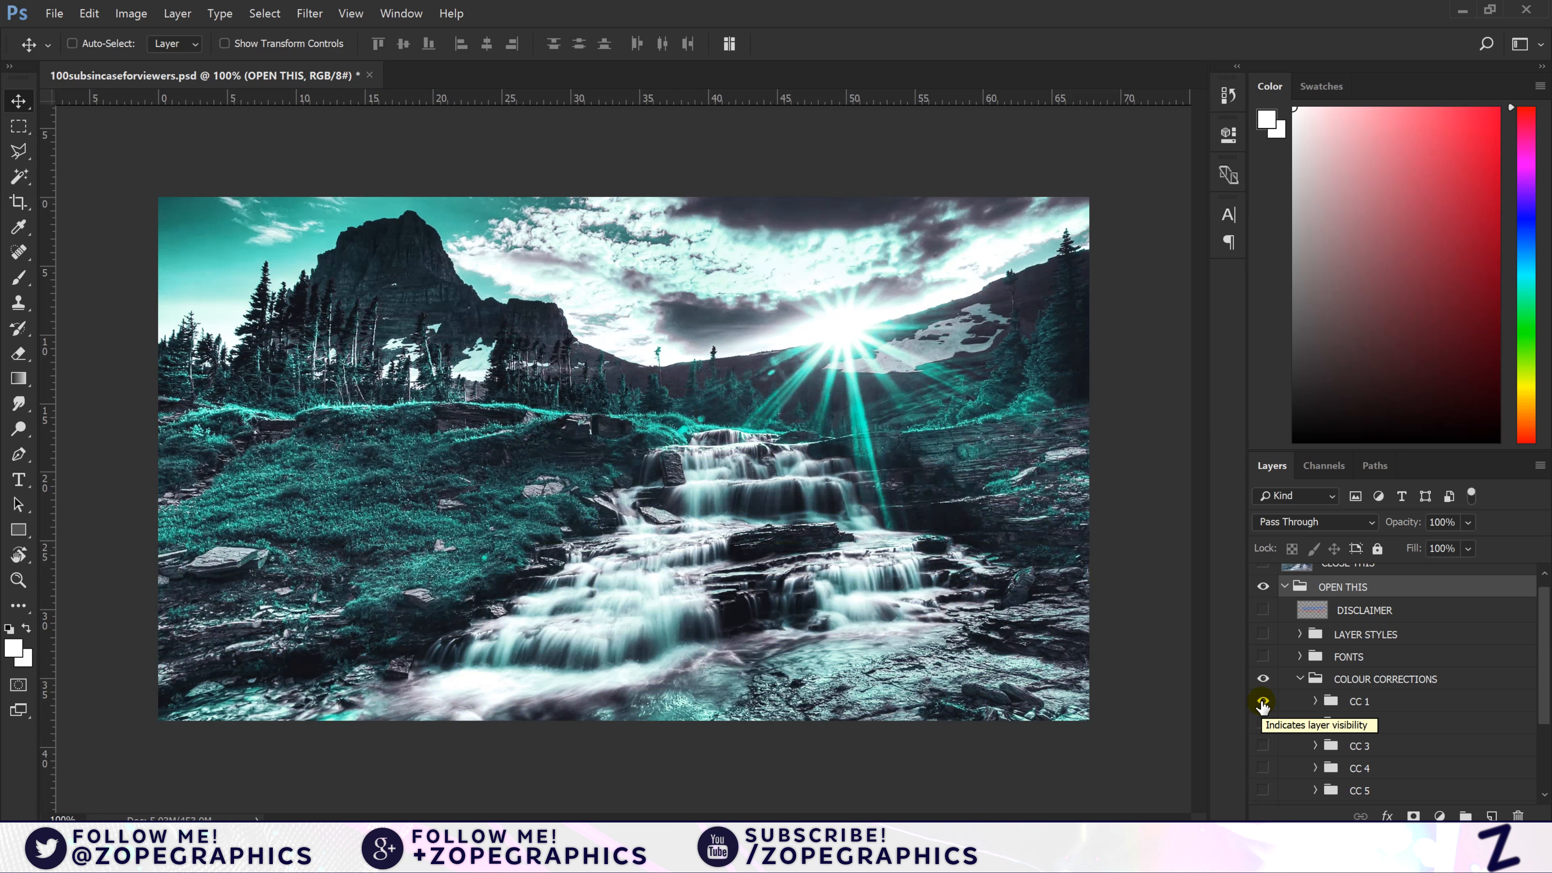
{"action": "left_click", "coordinate": [1262, 701]}
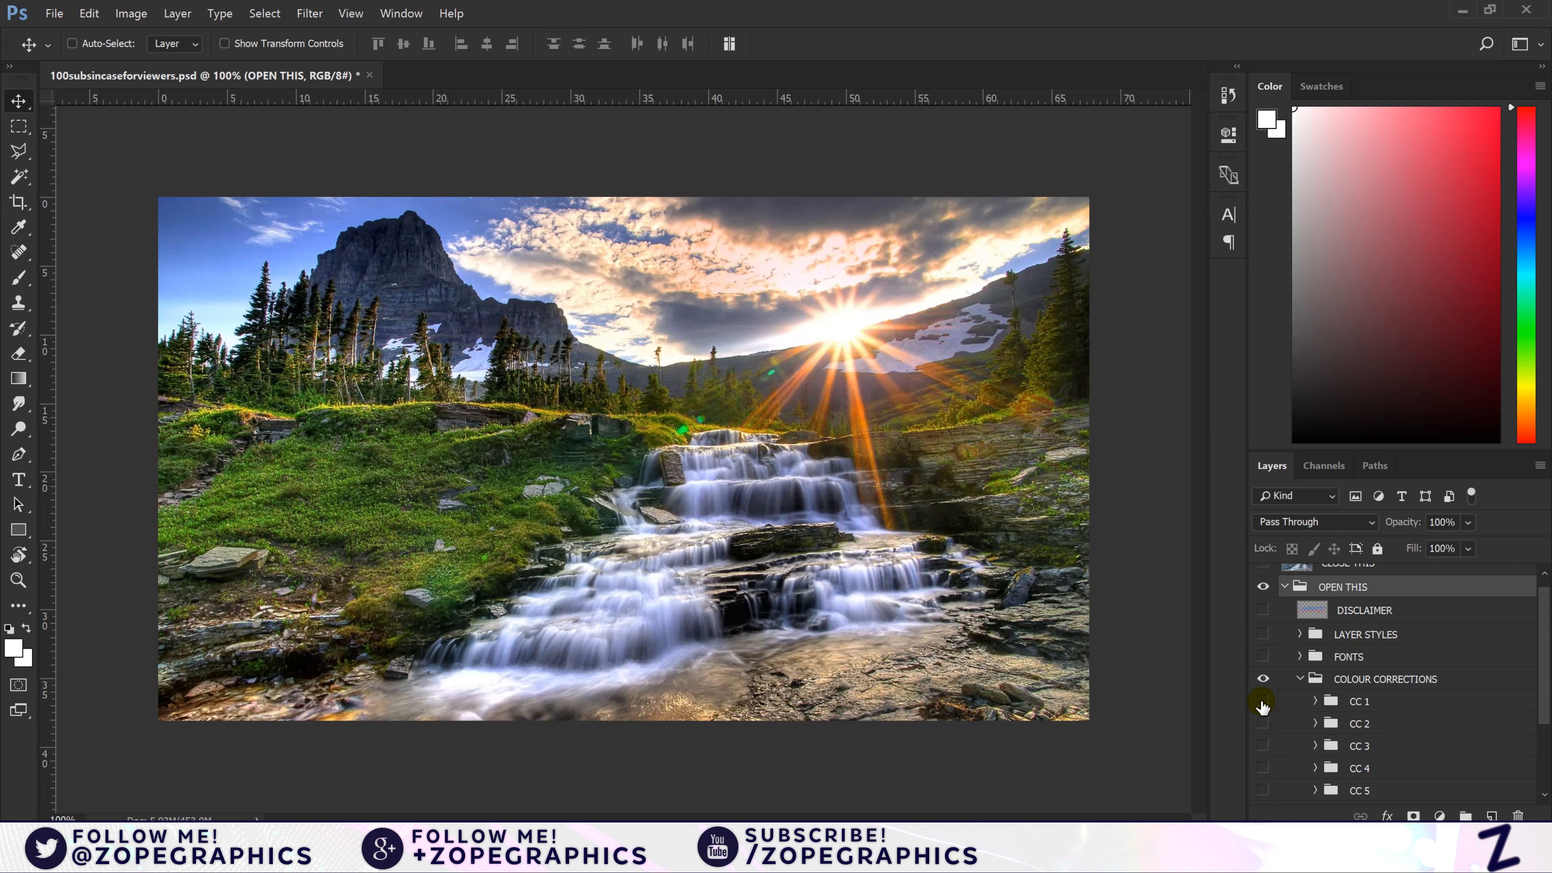
{"action": "left_click", "coordinate": [1262, 722]}
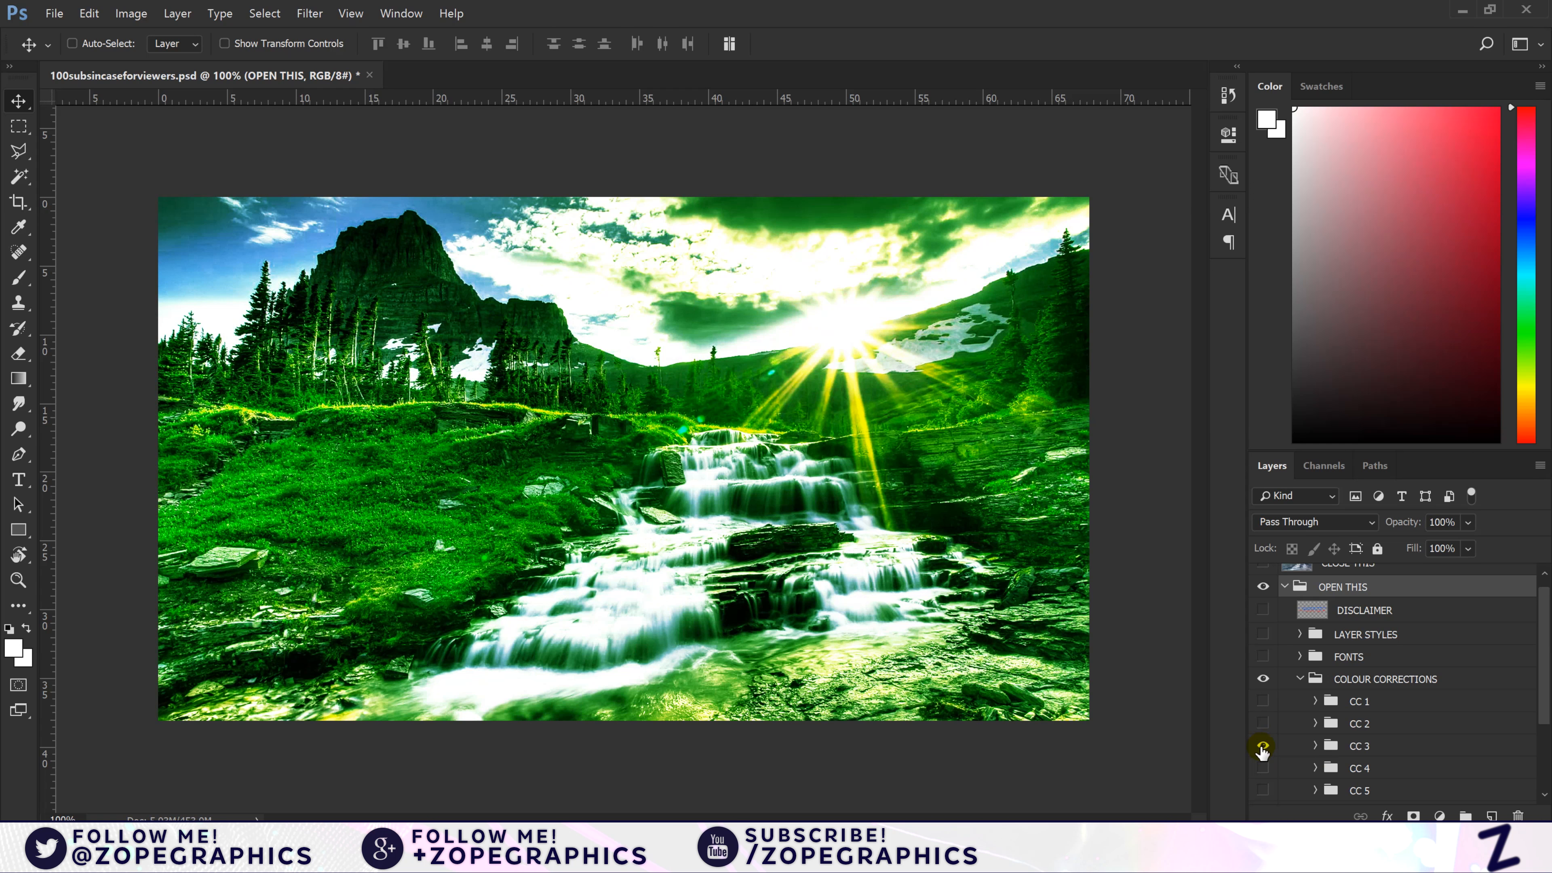
{"action": "left_click", "coordinate": [1262, 767]}
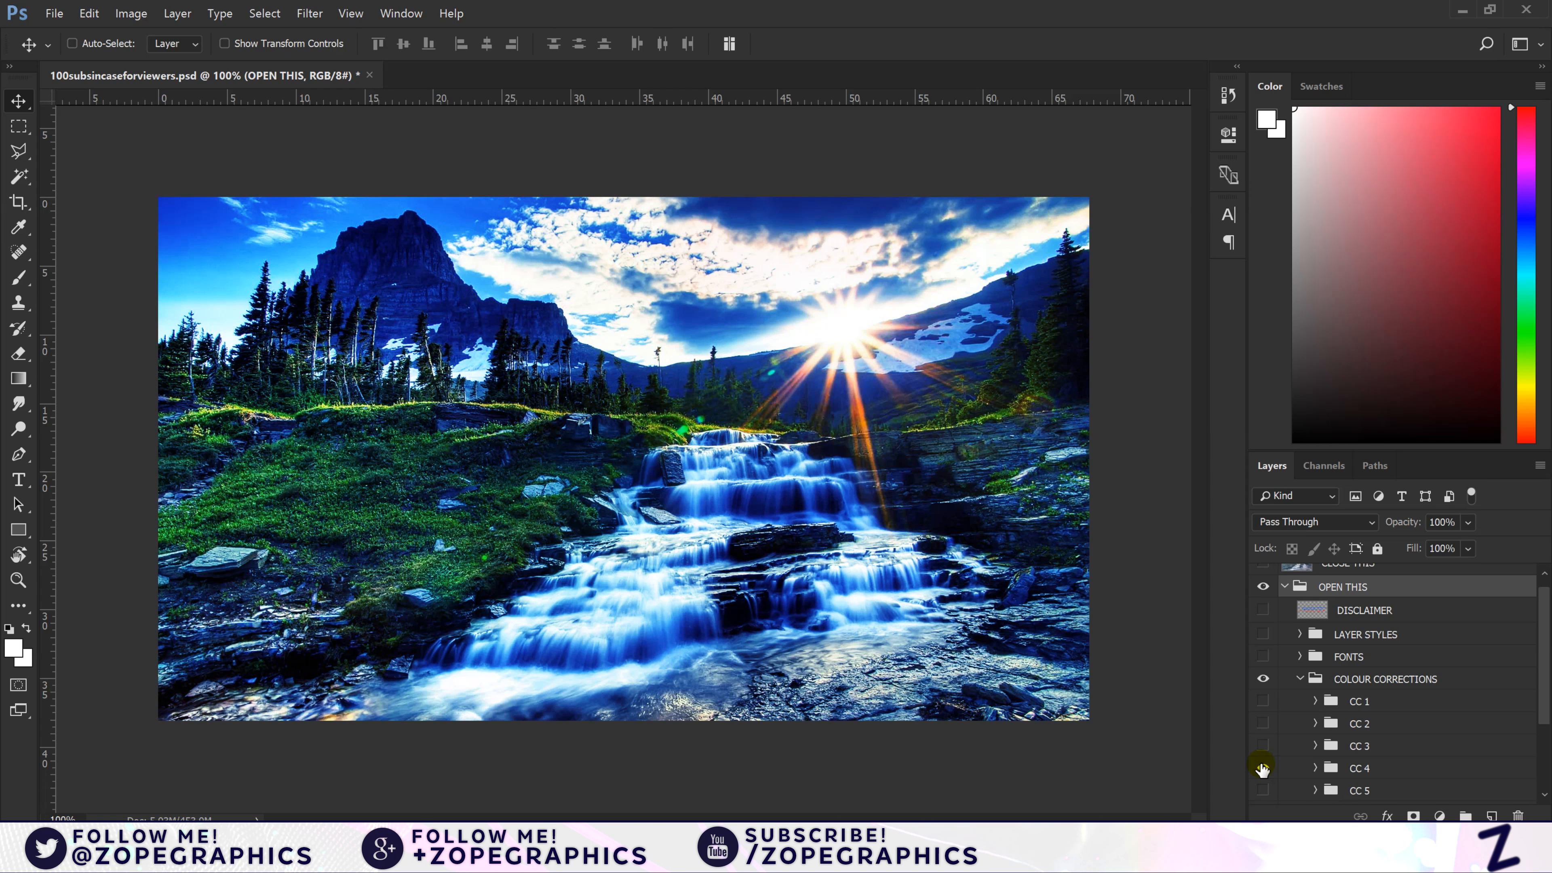
{"action": "left_click", "coordinate": [1262, 789]}
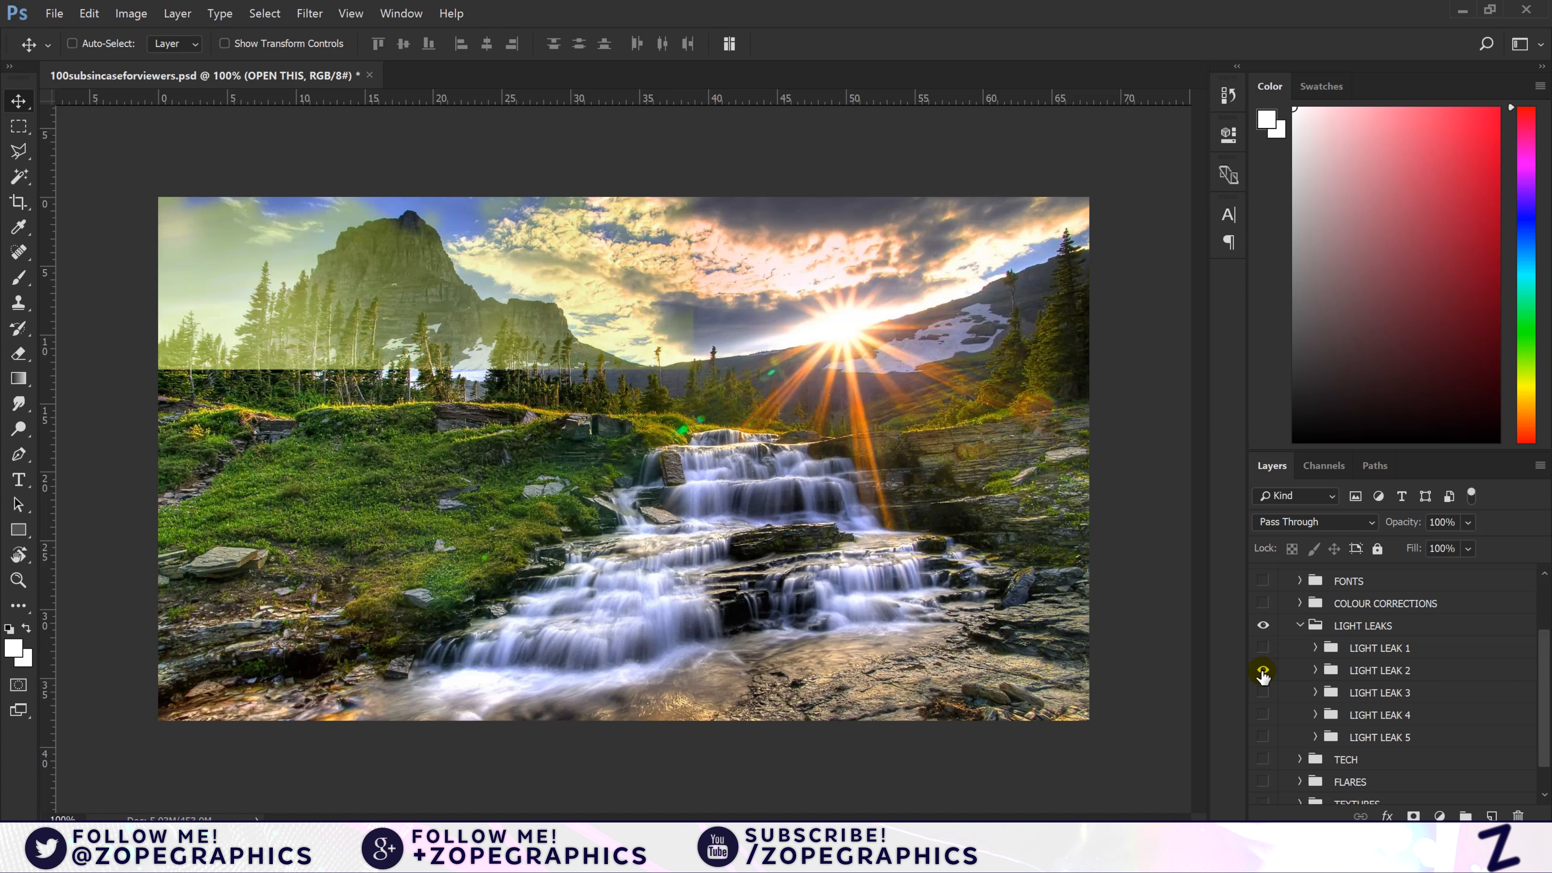
Step: Toggle the first and LIGHT LEAK 5 overlays, then collapse the LIGHT LEAKS group
{"action": "left_click", "coordinate": [1263, 670]}
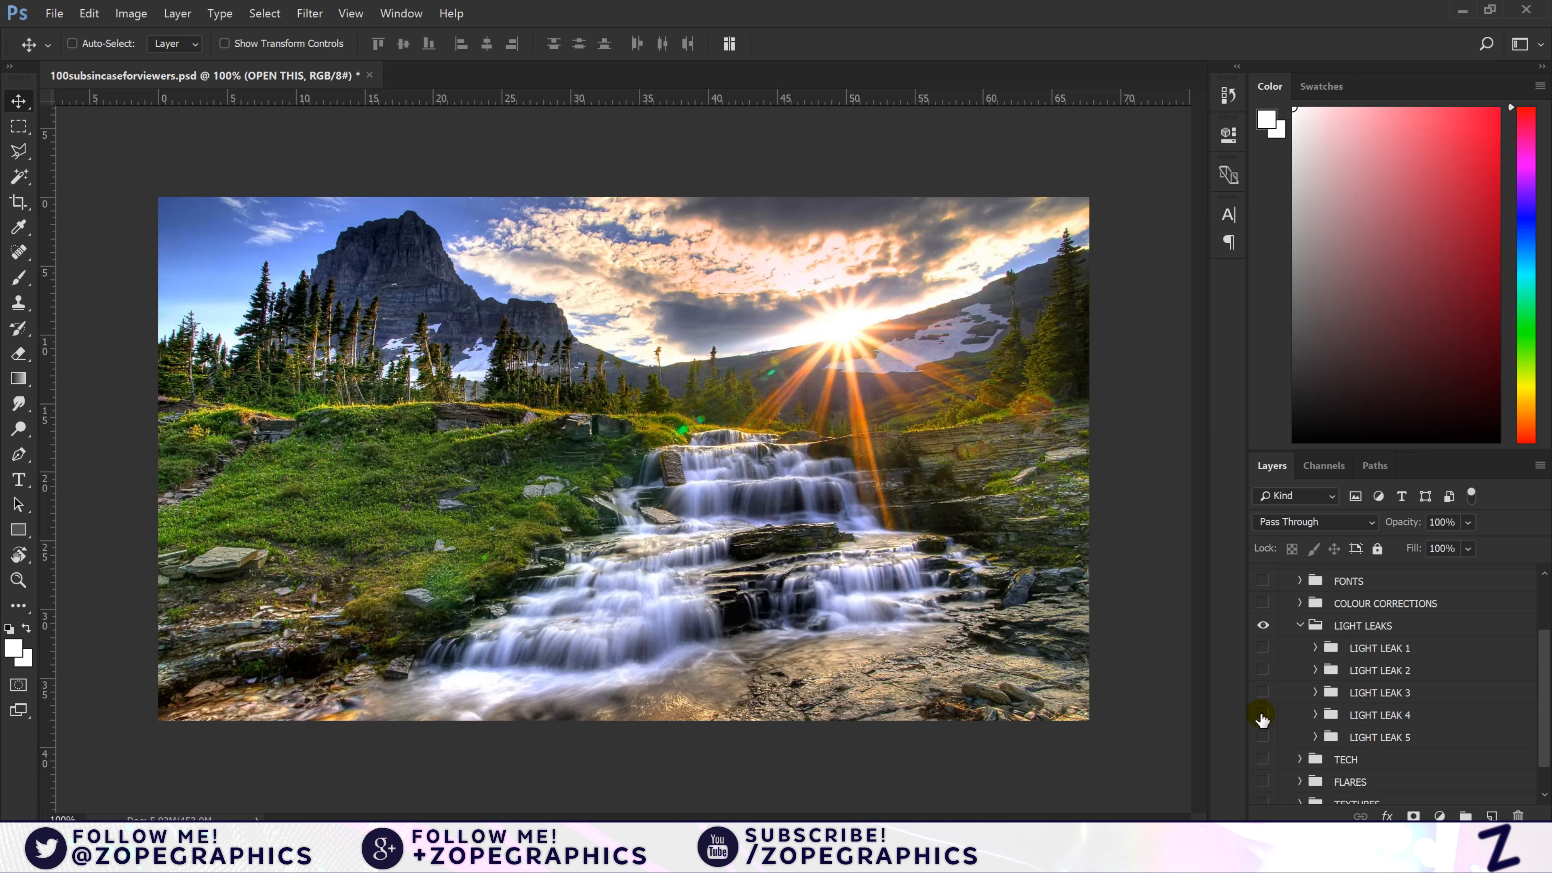
{"action": "mouse_move", "coordinate": [1263, 743]}
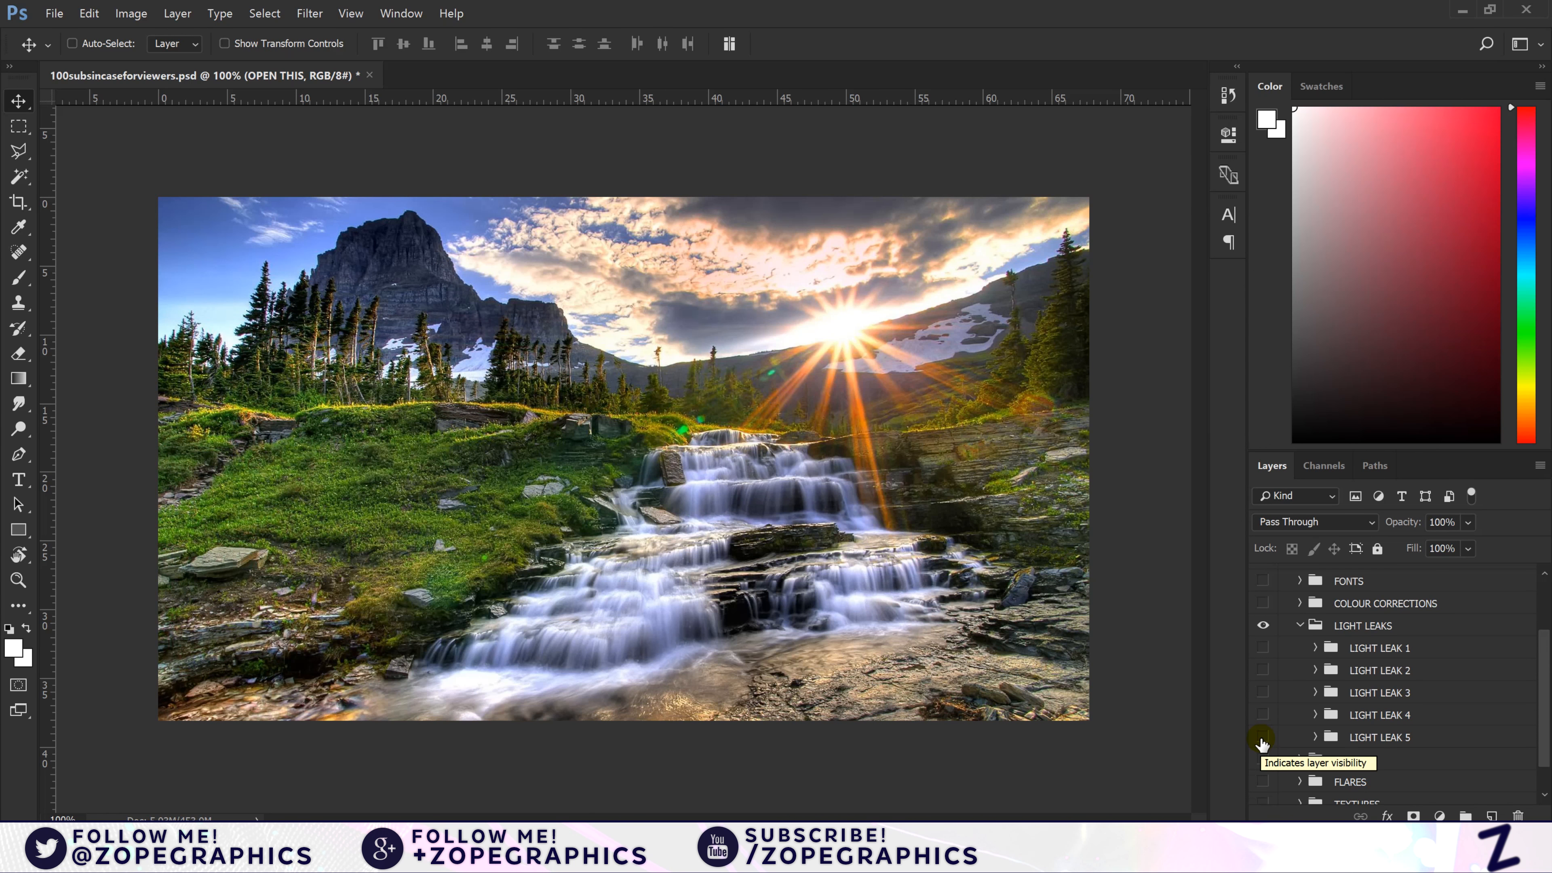
{"action": "left_click", "coordinate": [1363, 625]}
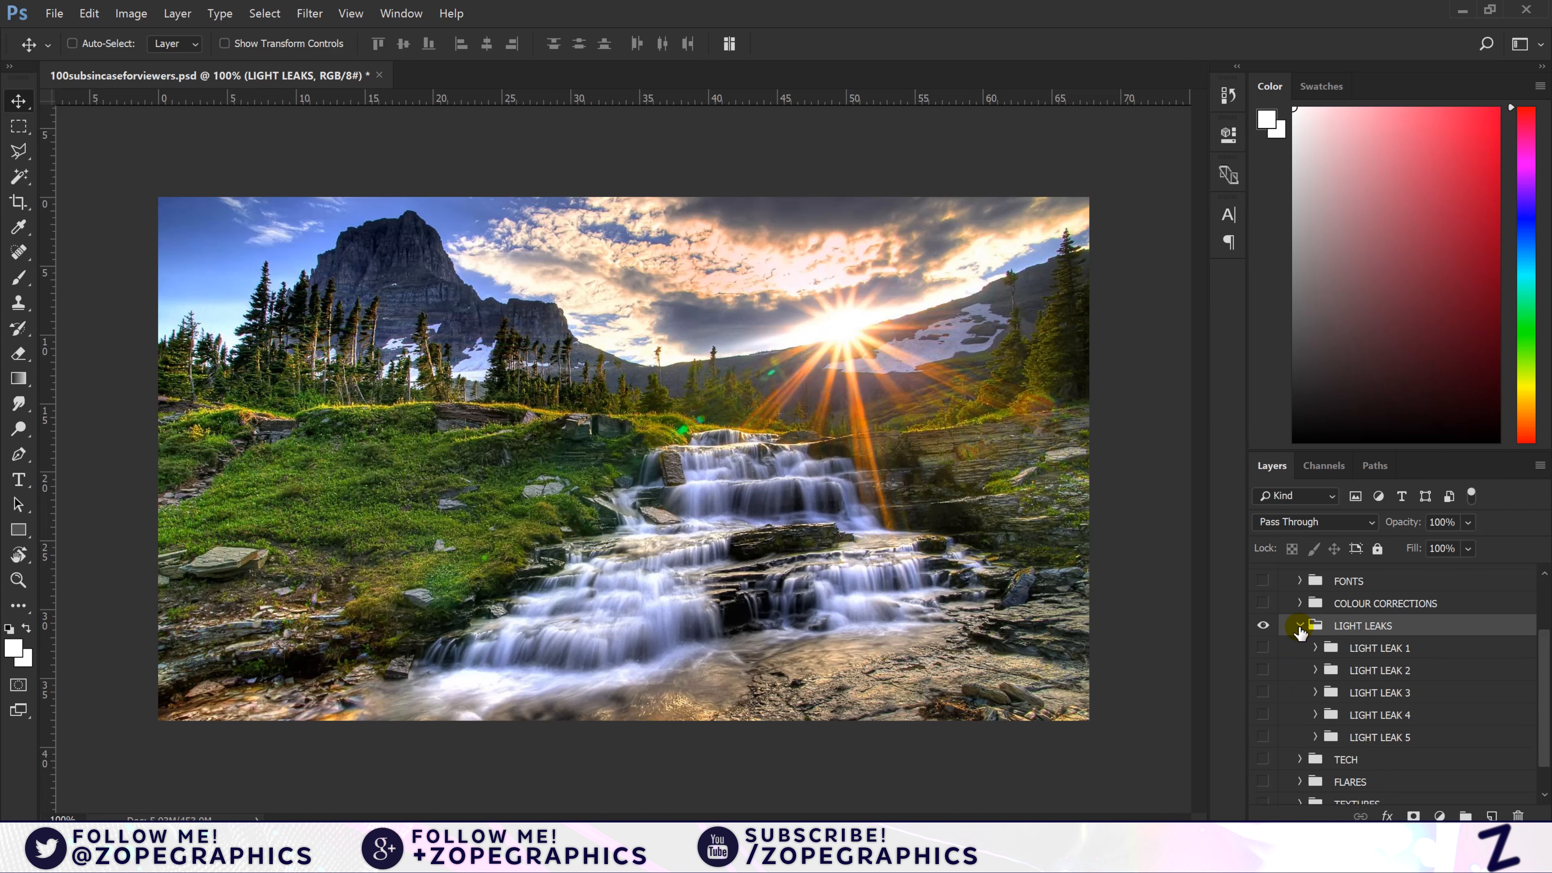
{"action": "left_click", "coordinate": [1263, 648]}
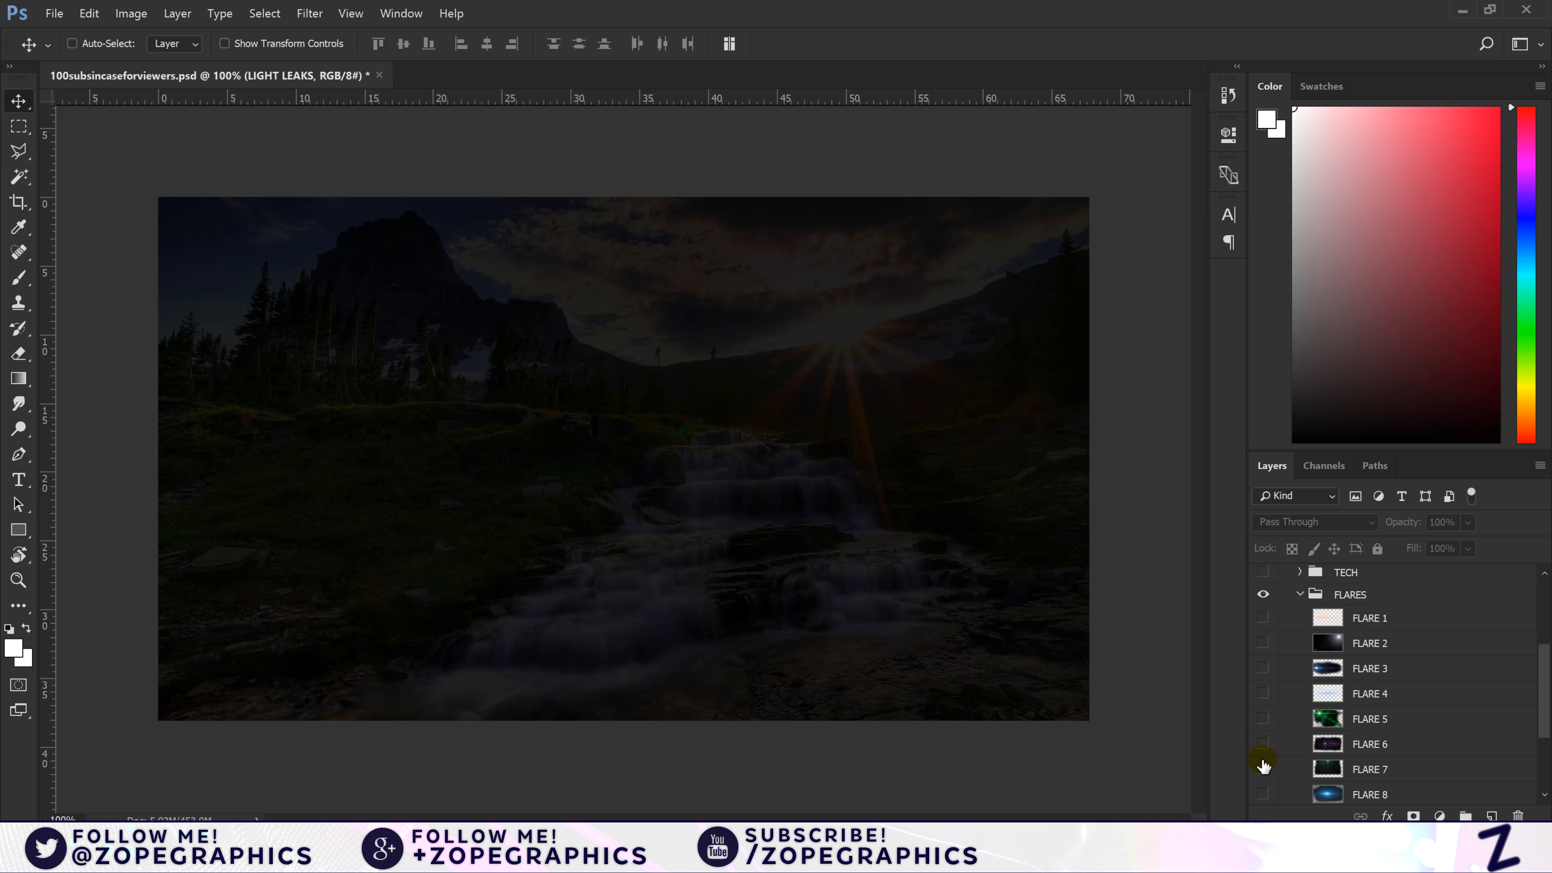
Step: Toggle the FLARE 10 overlay and collapse the FLARES group, leaving TEXTURE 1 visible
{"action": "scroll", "scroll_direction": "down", "scroll_amount": 3}
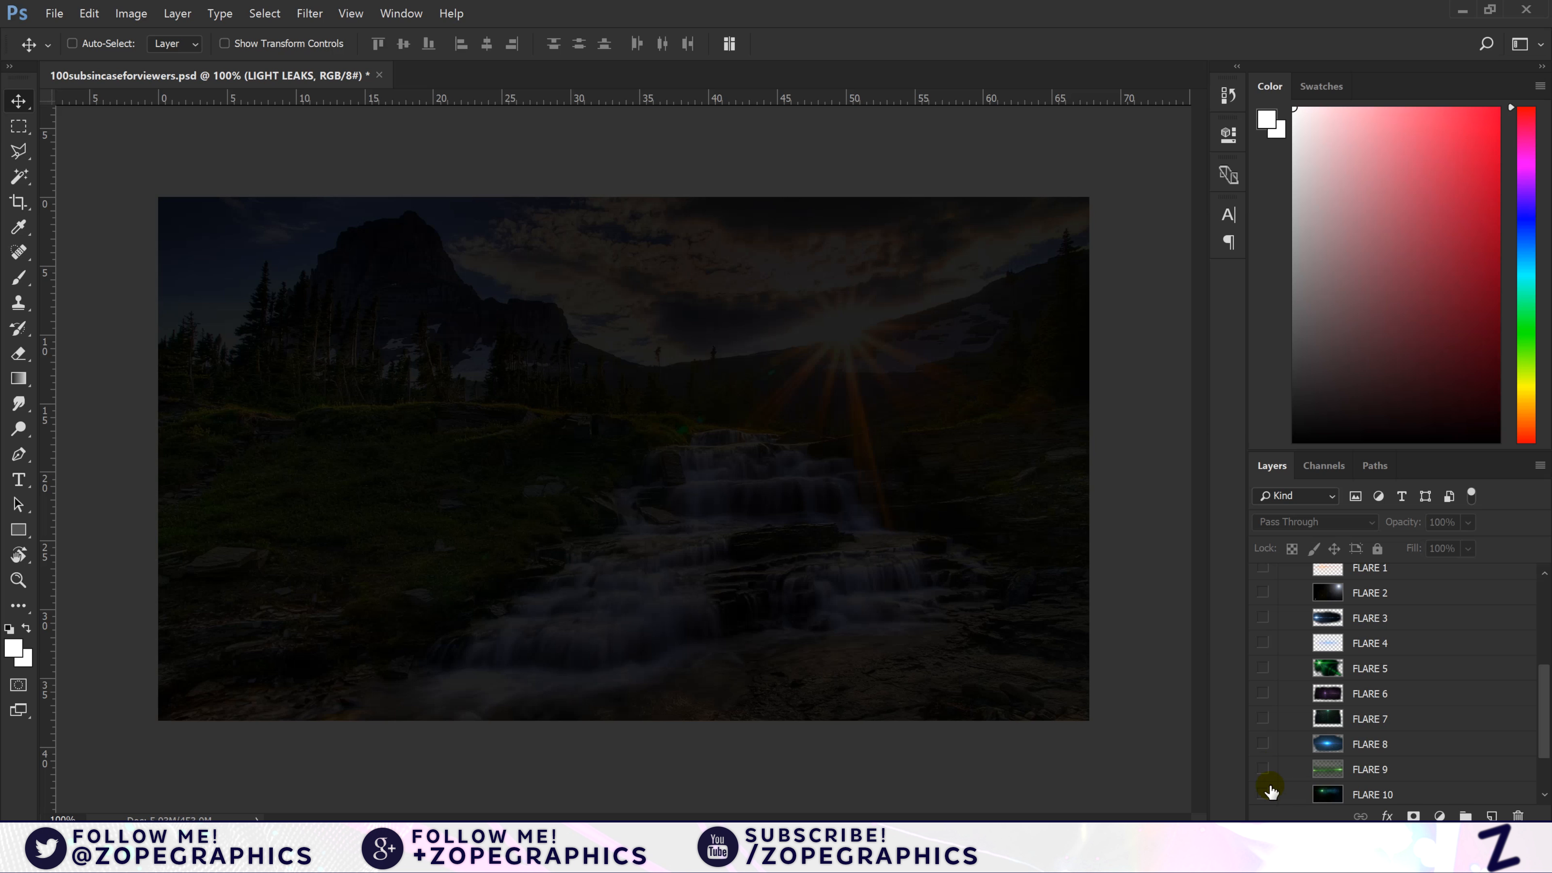
{"action": "left_click", "coordinate": [1300, 719]}
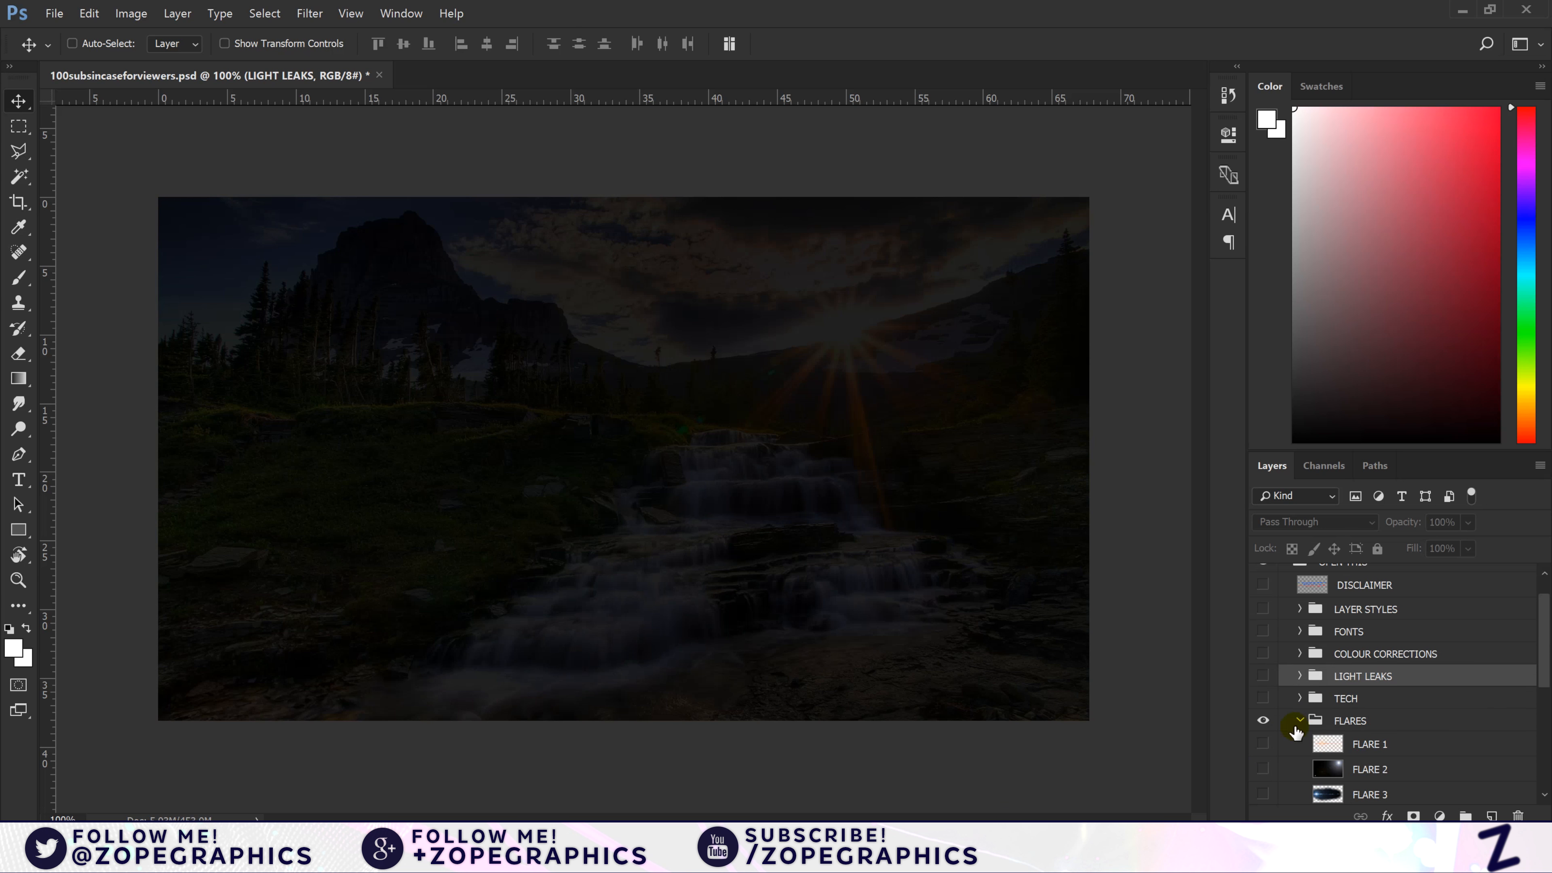
{"action": "left_click", "coordinate": [1263, 720]}
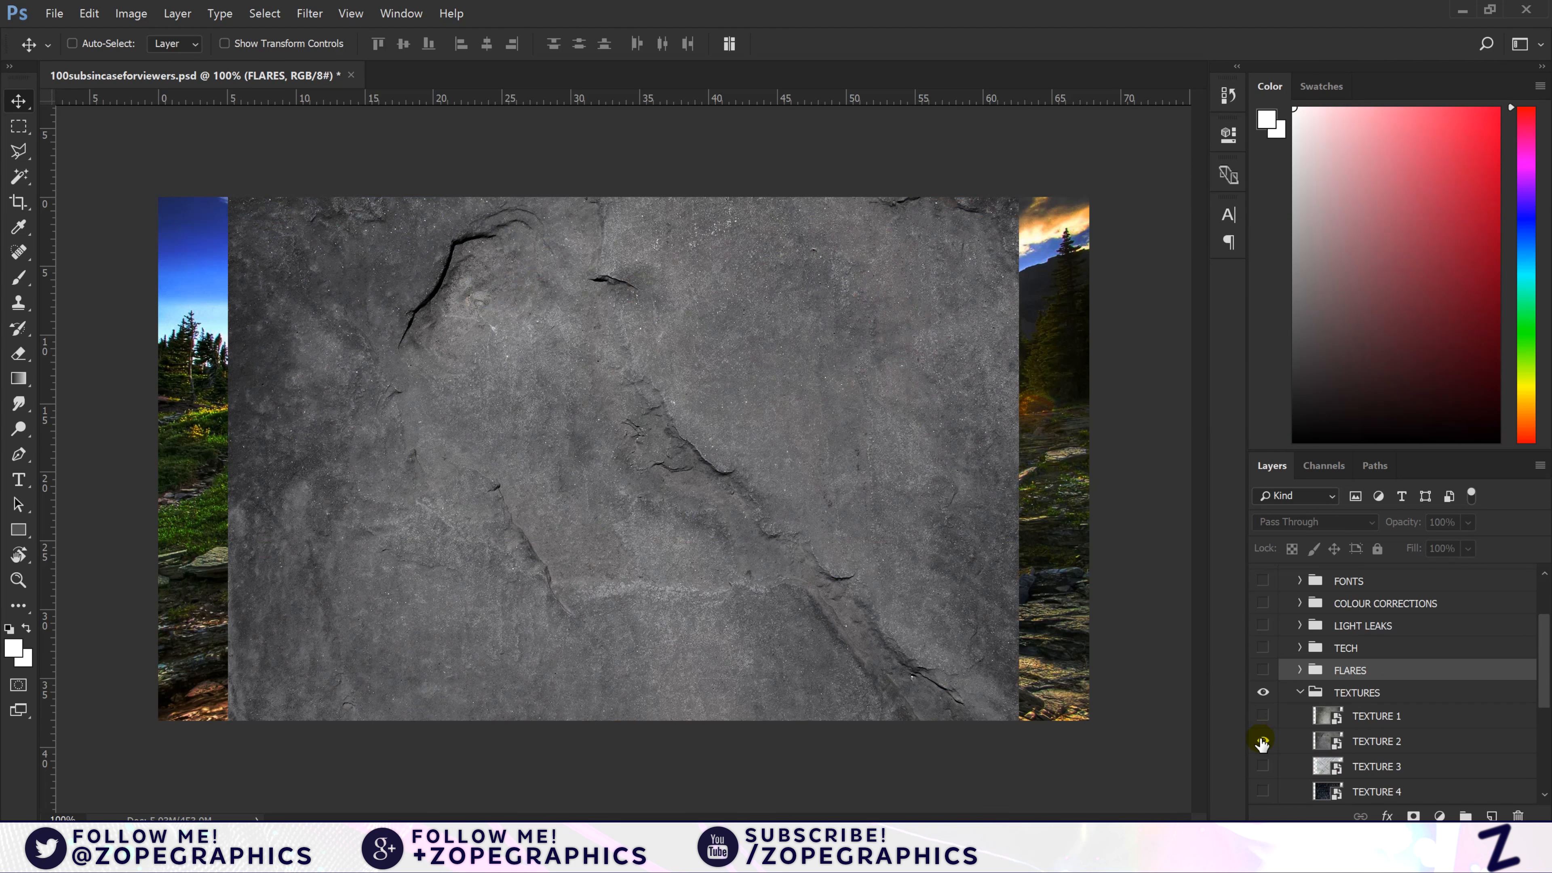